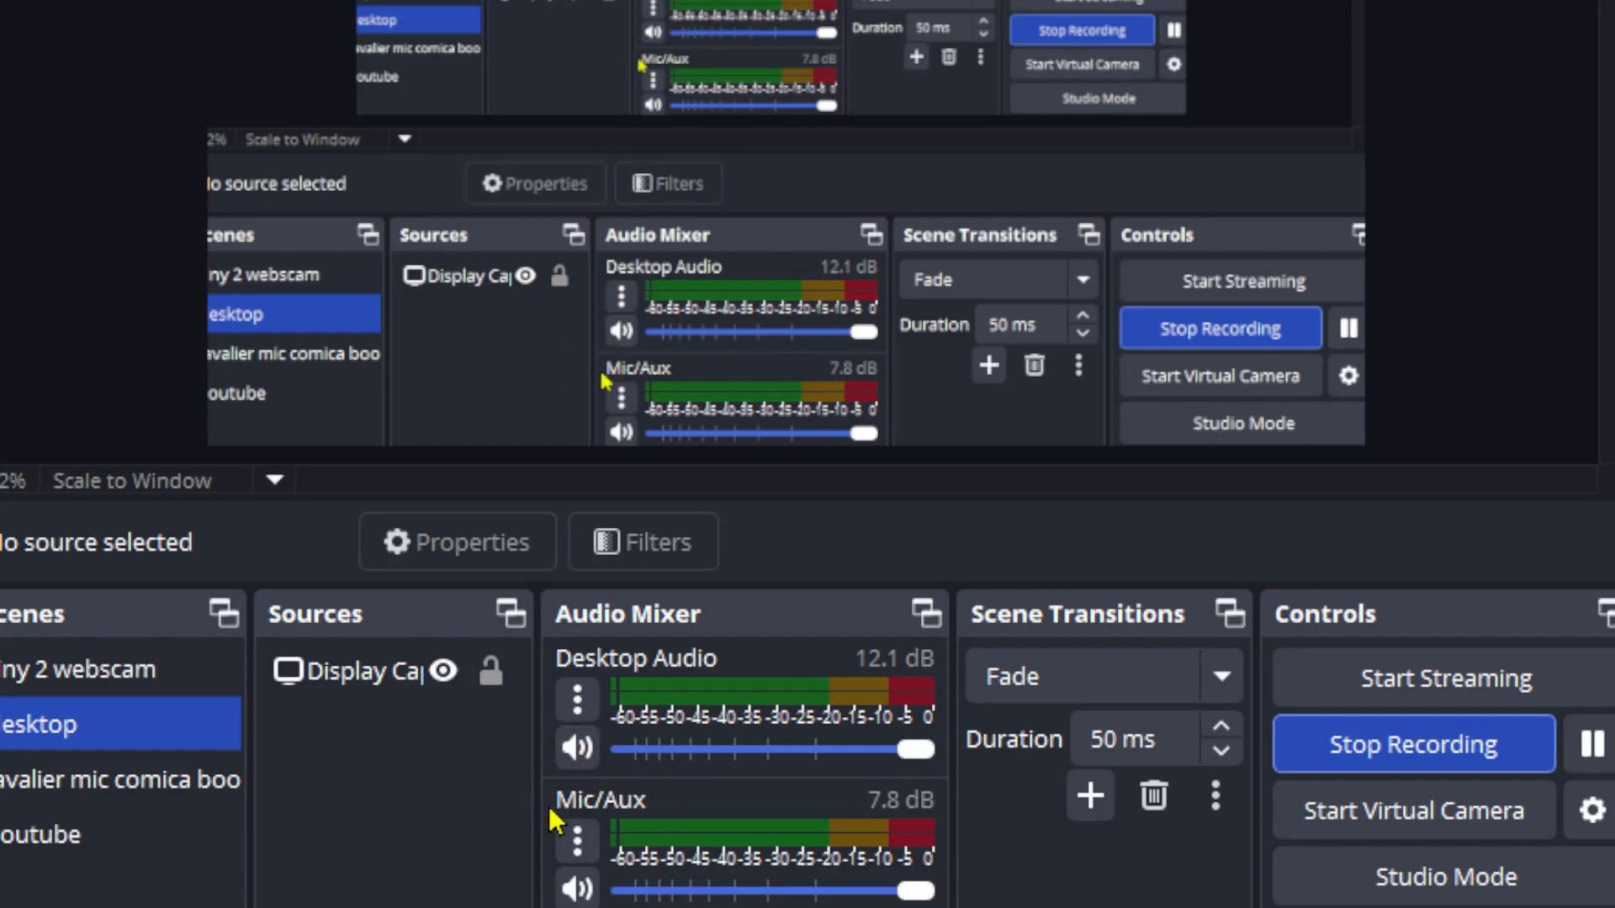
{"action": "mouse_move", "coordinate": [882, 806]}
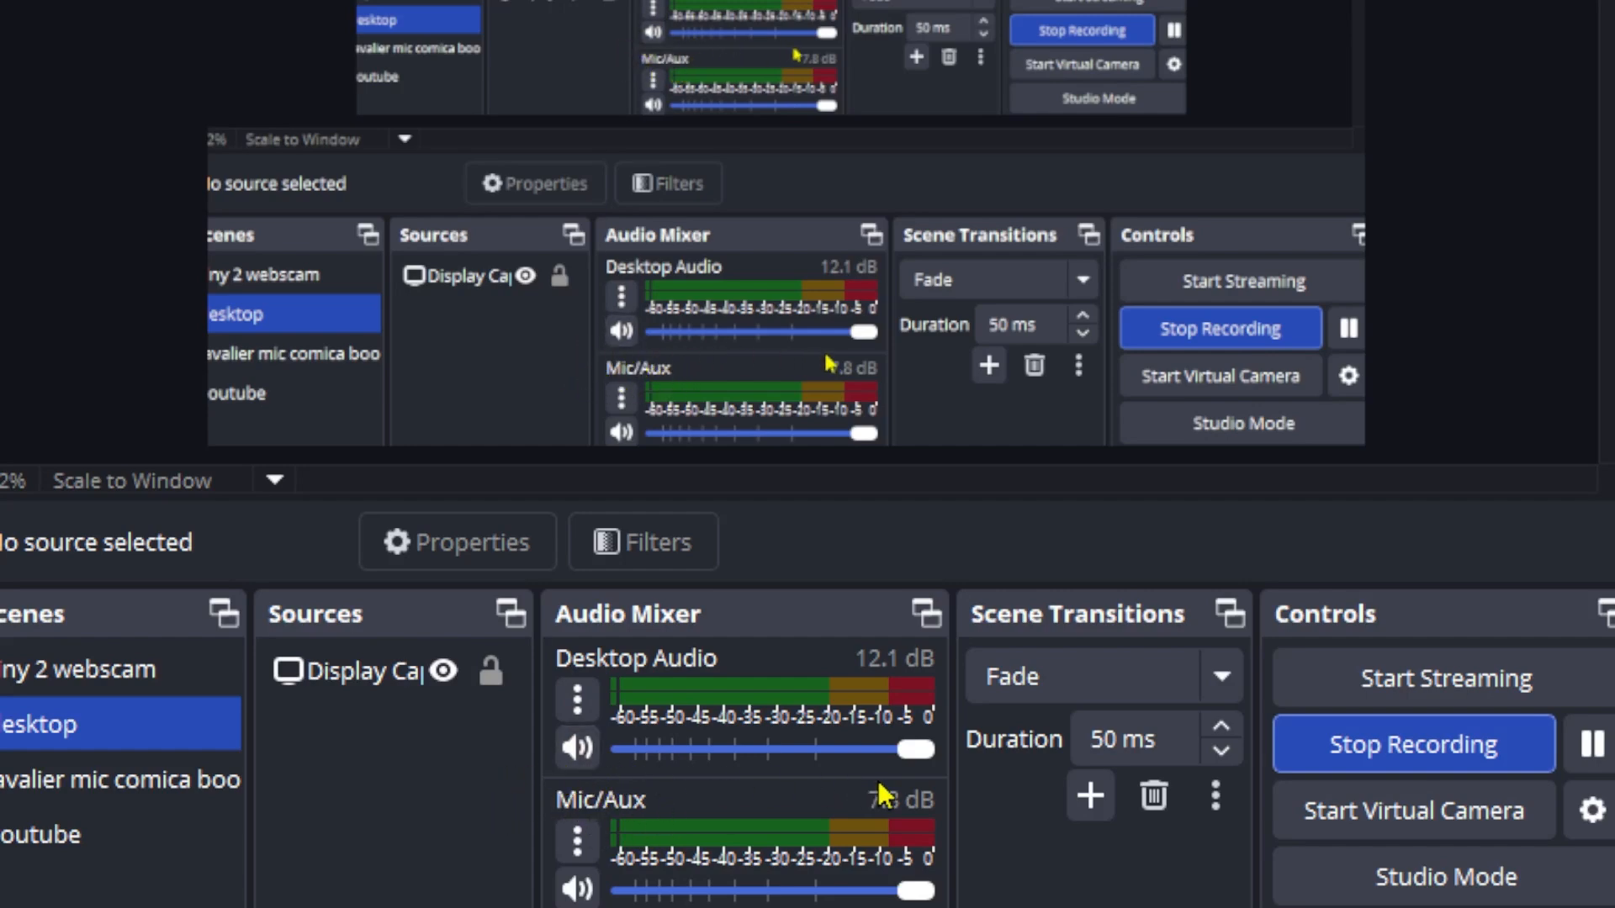